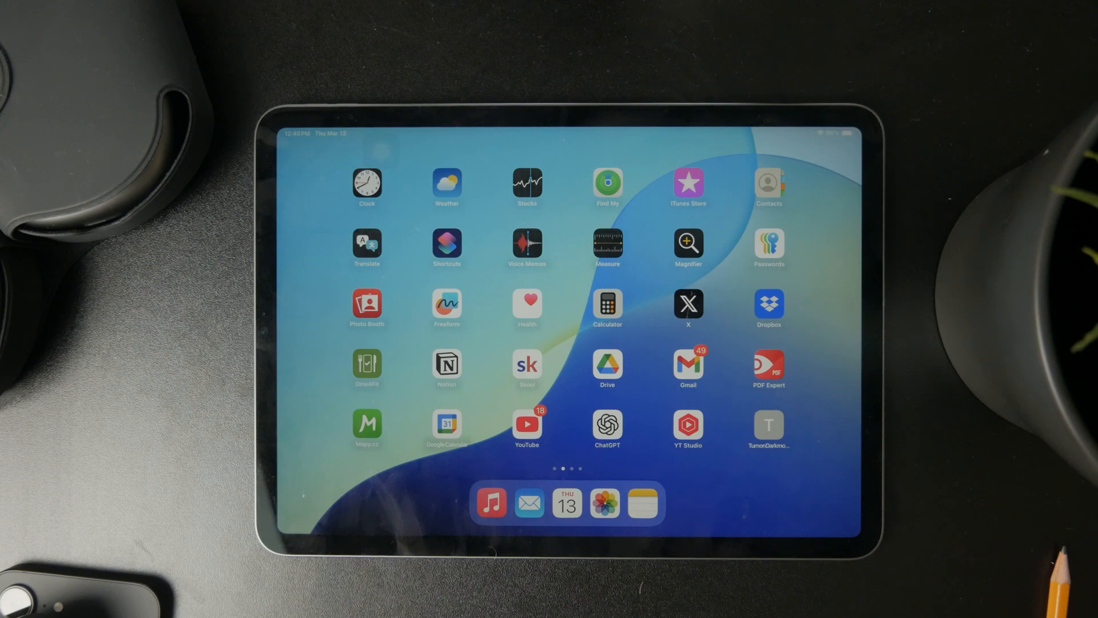
Swipe the Home Screen left to reach the App Store
{"action": "scroll", "scroll_direction": "left", "scroll_amount": 3}
{"action": "type", "text": "timetabl"}
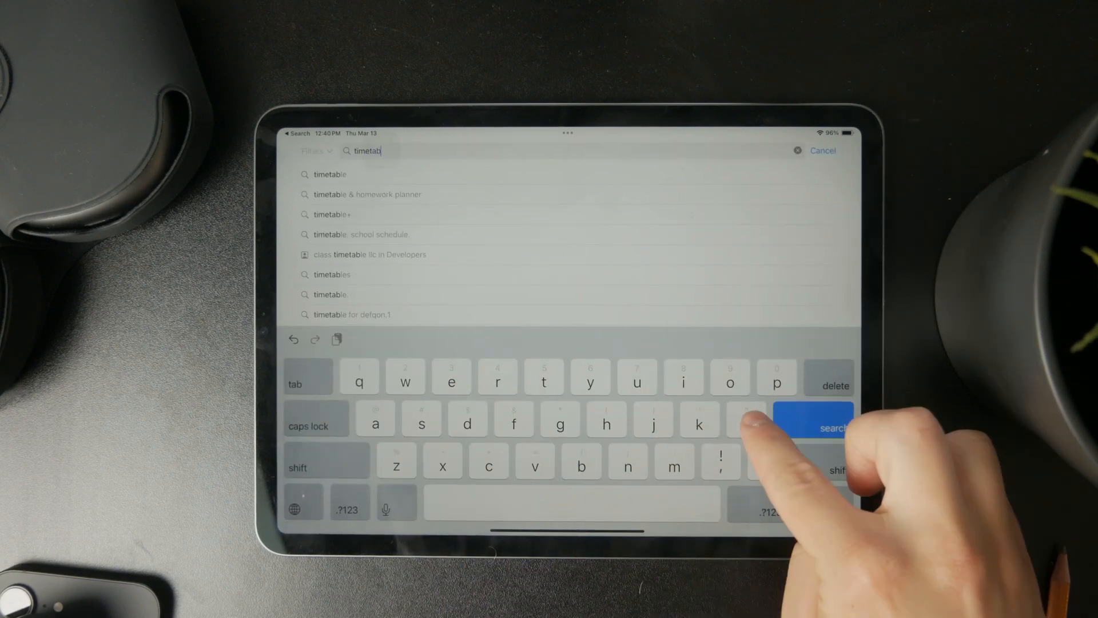
Search for timetable apps, install Class Timetable, and launch it
{"action": "left_click", "coordinate": [833, 428]}
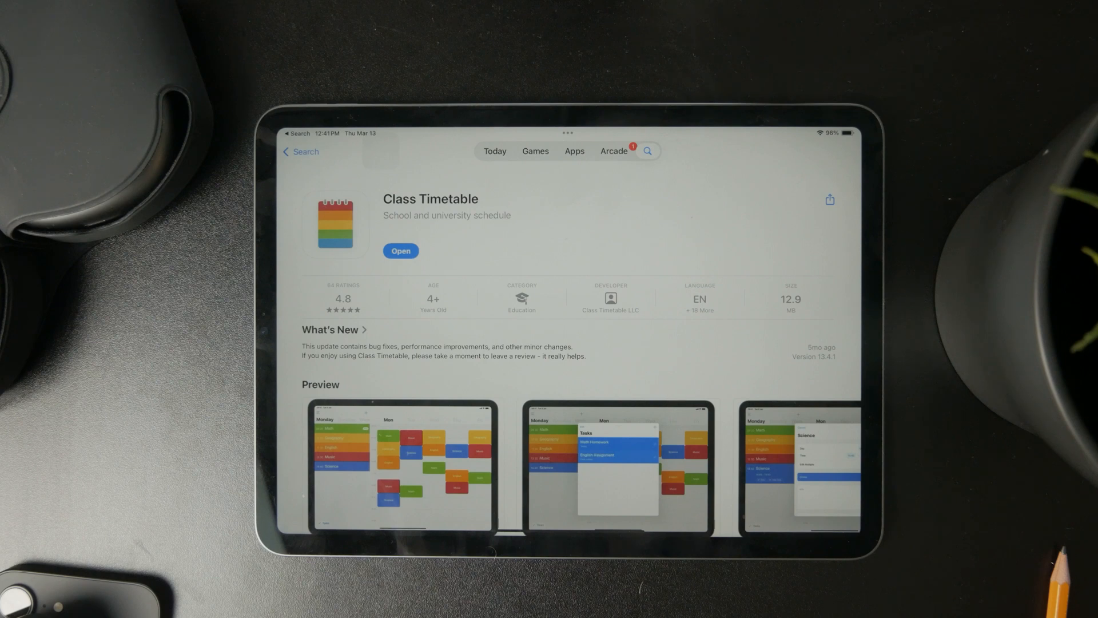
{"action": "left_click", "coordinate": [617, 466]}
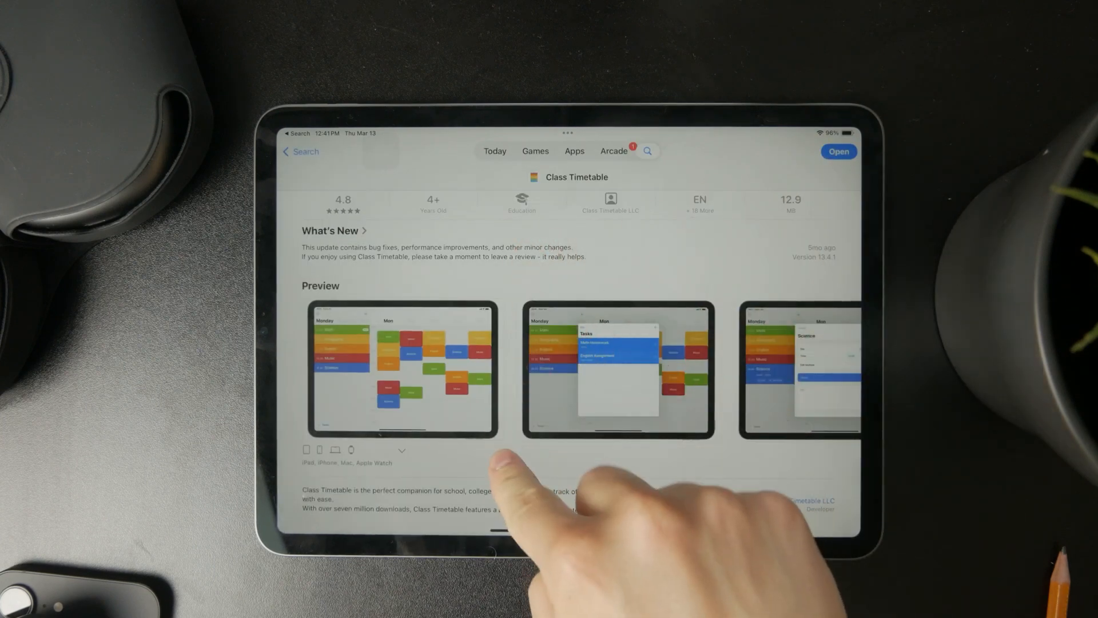
{"action": "left_click", "coordinate": [837, 151]}
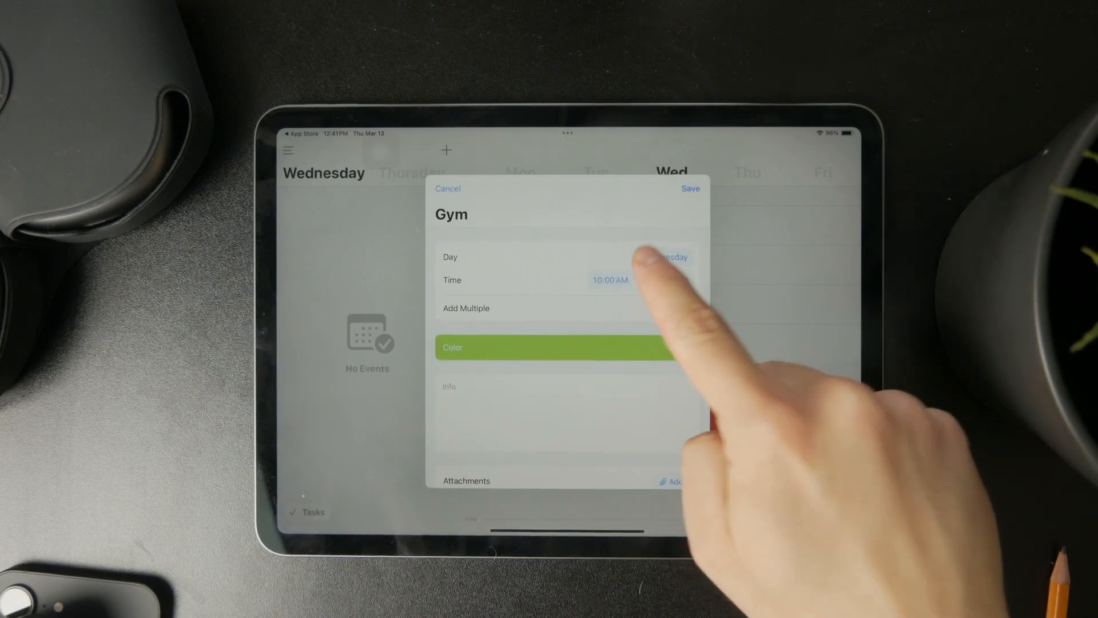
Set the Gym event's time and save it to Wednesday
{"action": "left_click", "coordinate": [609, 280]}
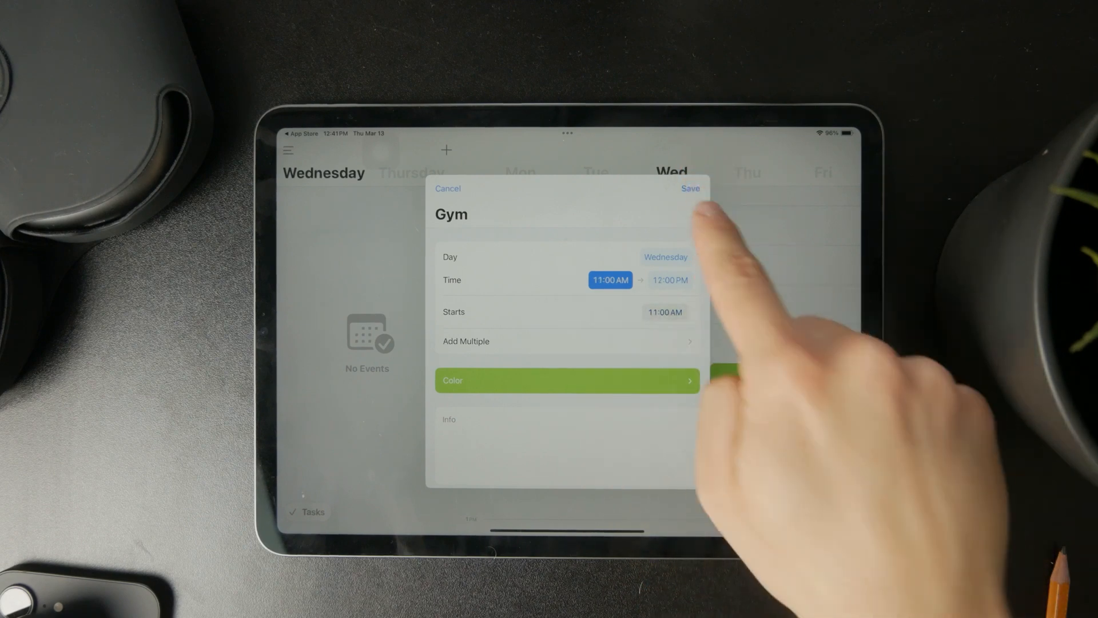
{"action": "left_click", "coordinate": [690, 187]}
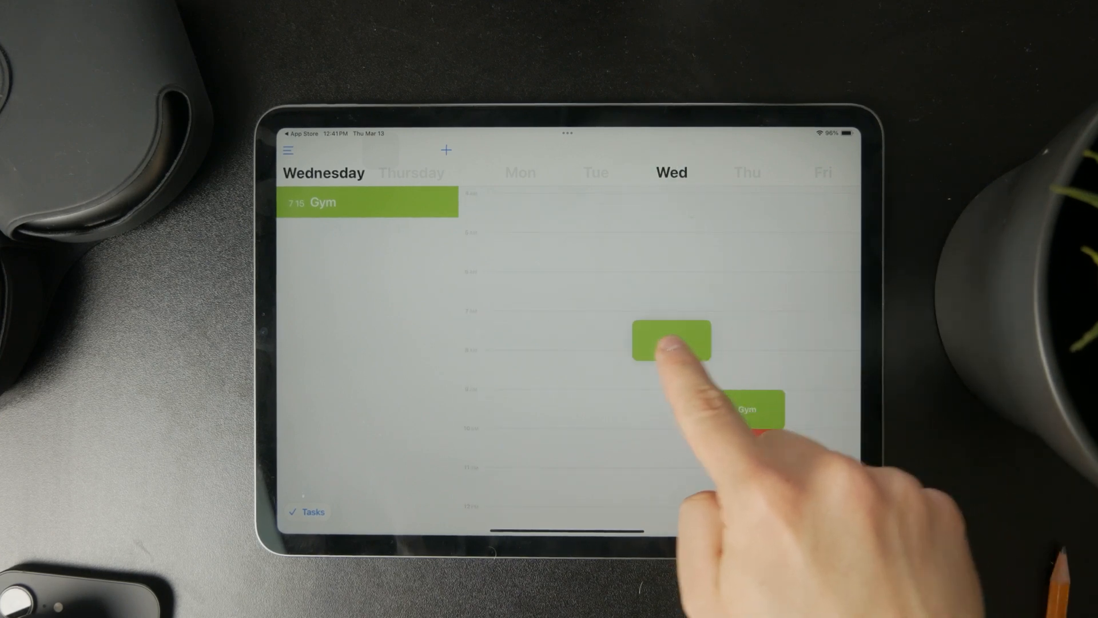
{"action": "left_click_drag", "start_coordinate": [673, 340], "coordinate": [596, 352]}
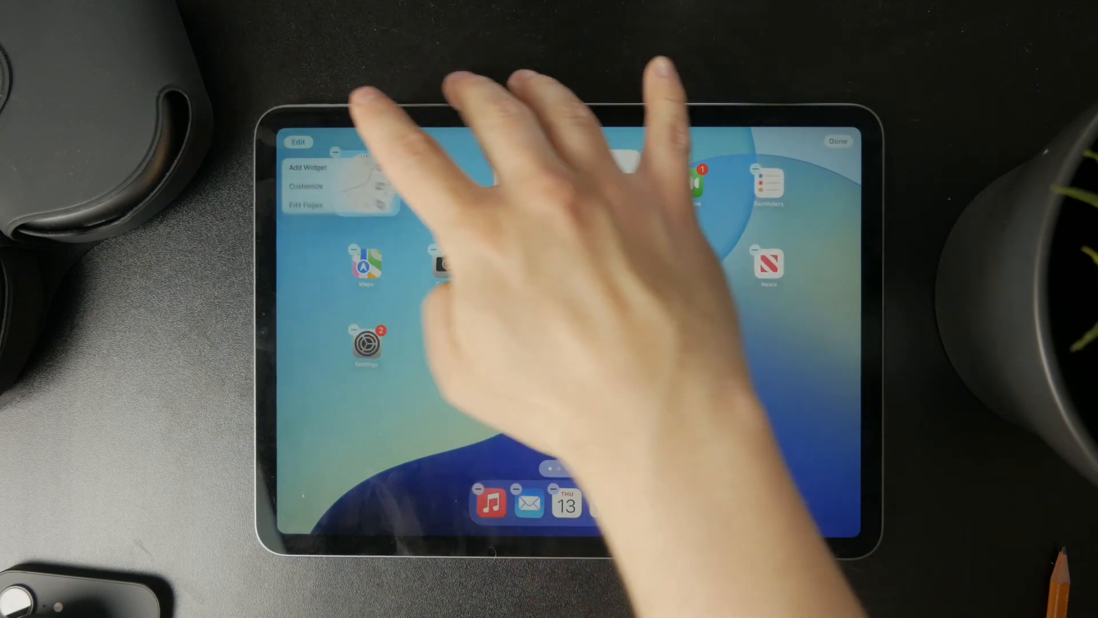
Search the widget gallery for 'Time' to find Class Timetable's Up Next widget
{"action": "left_click", "coordinate": [307, 168]}
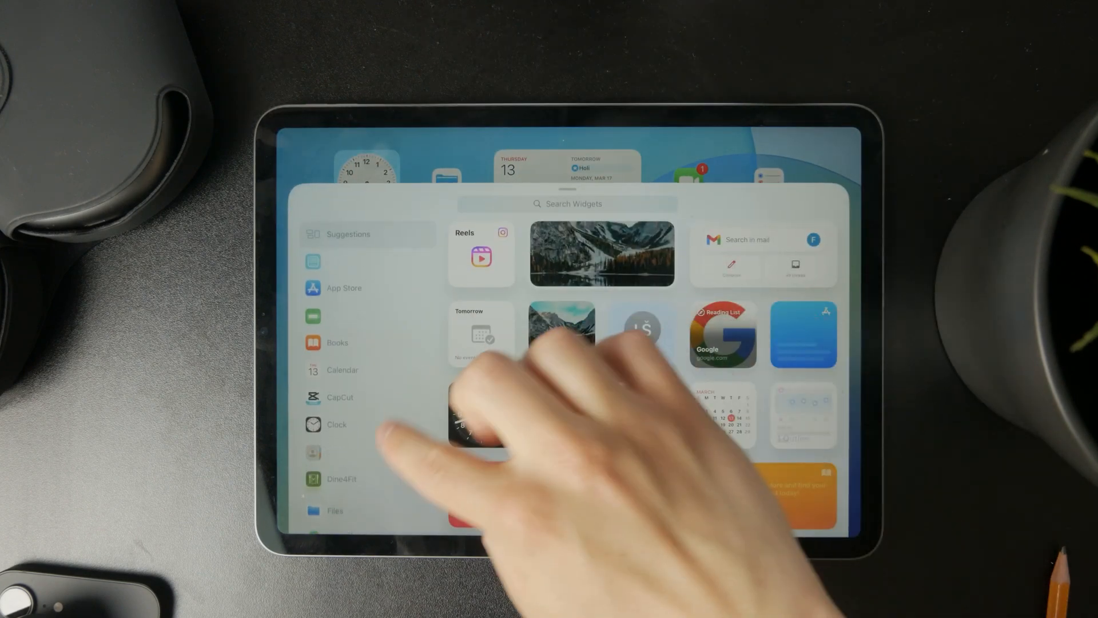
{"action": "type", "text": "Time"}
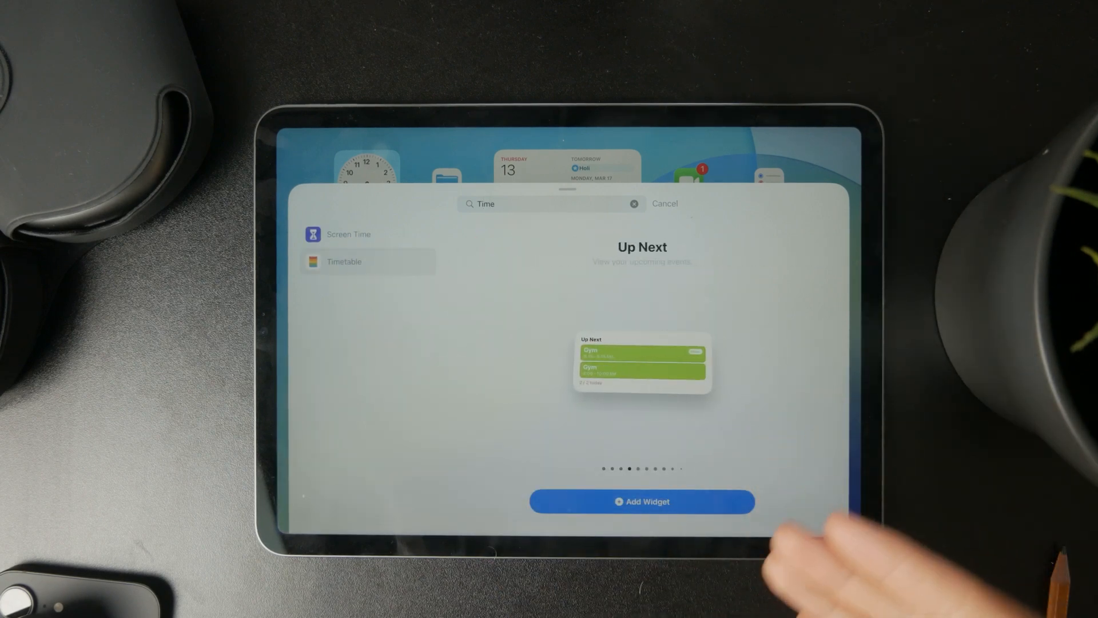
{"action": "left_click", "coordinate": [550, 203]}
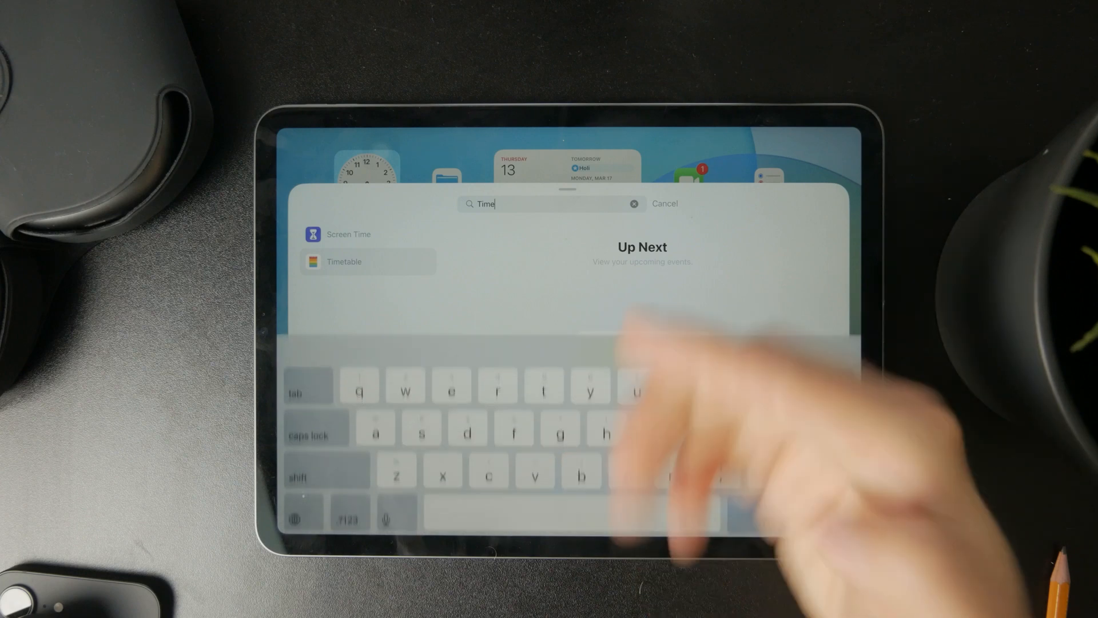